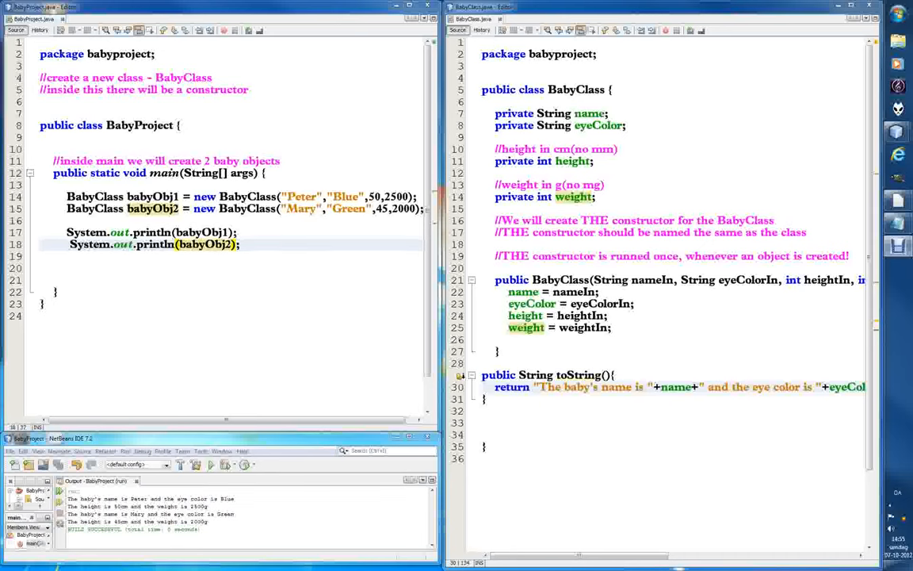
{"action": "mouse_move", "coordinate": [257, 279]}
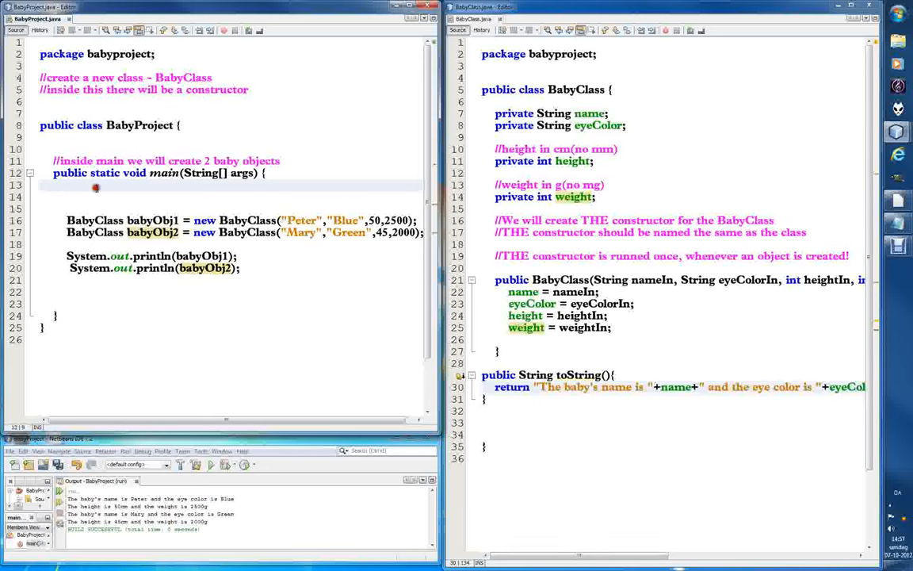
Move babyObj1's arguments "Peter","Blue",50,2500 into a // comment, leaving the BabyClass call empty
{"action": "type", "text": "//"}
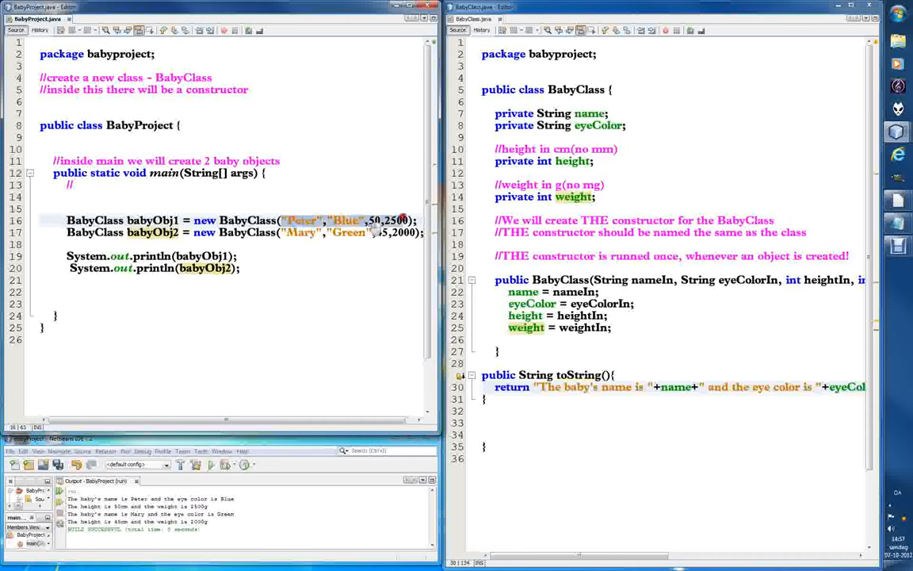
{"action": "key", "text": "Delete"}
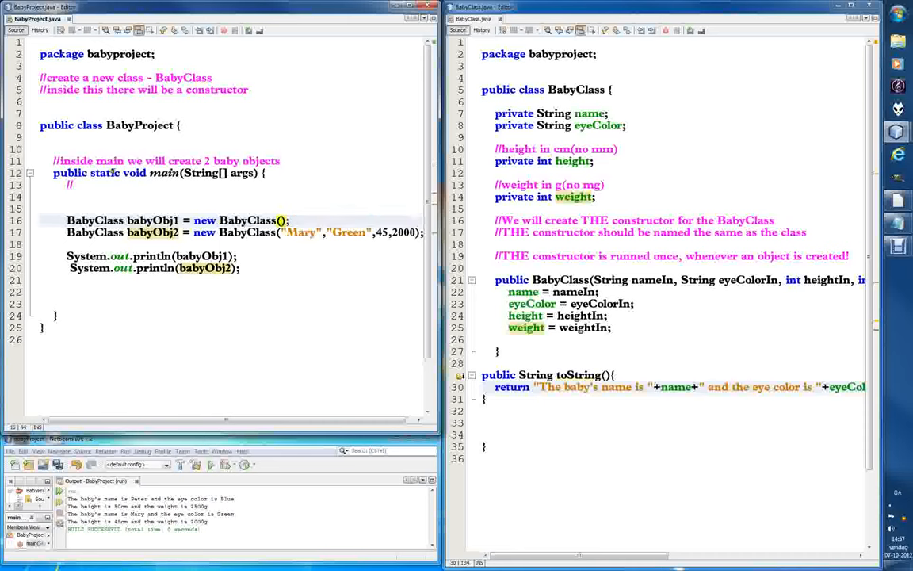
{"action": "type", "text": "\"Peter\",\"Blue\",50,2500"}
{"action": "type", "text": "String"}
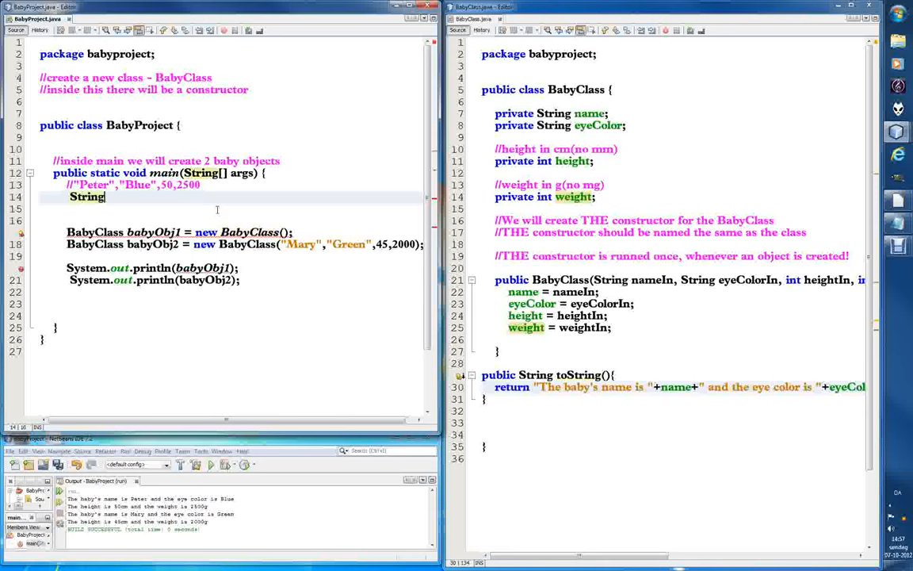
Declare String name1 = "Peter" and begin String name2 = "Mary" inside main
{"action": "type", "text": "na"}
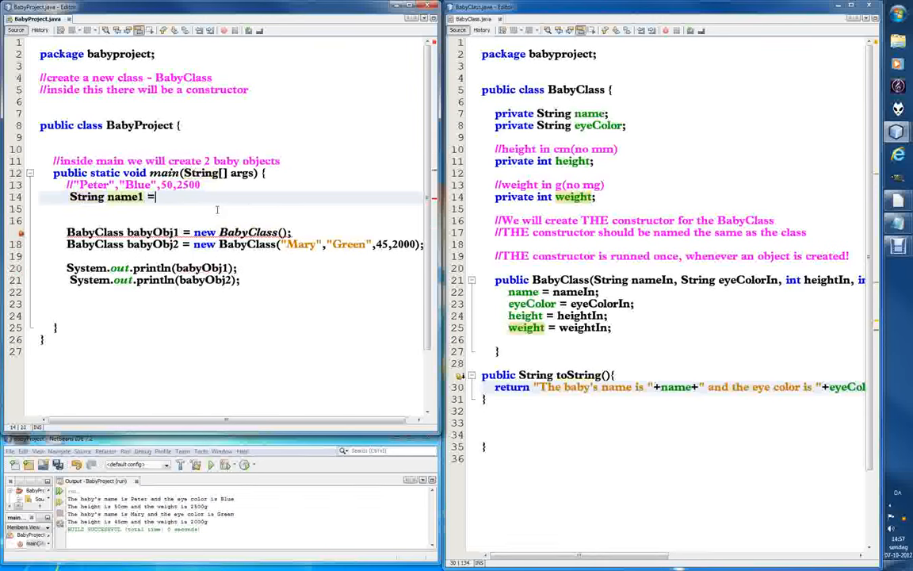
{"action": "type", "text": "\""}
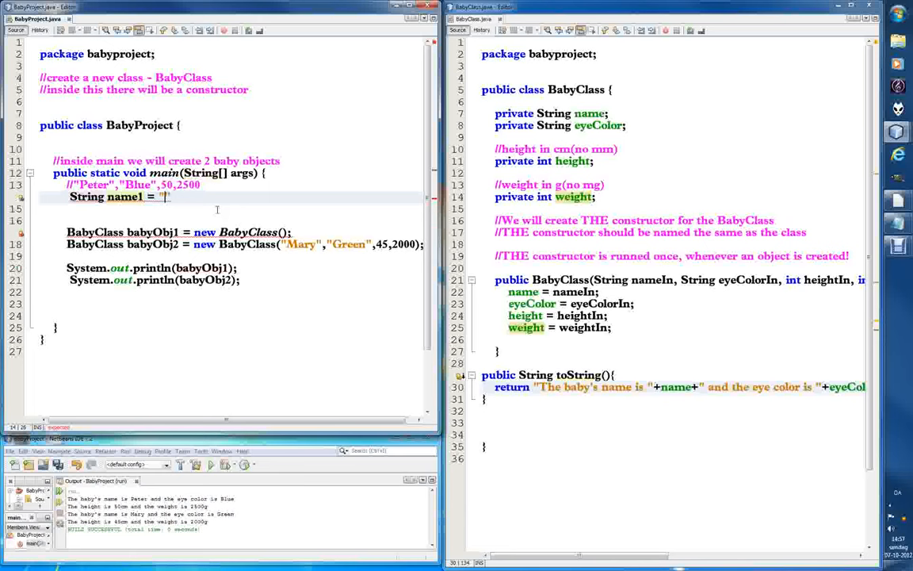
{"action": "type", "text": "Peter"}
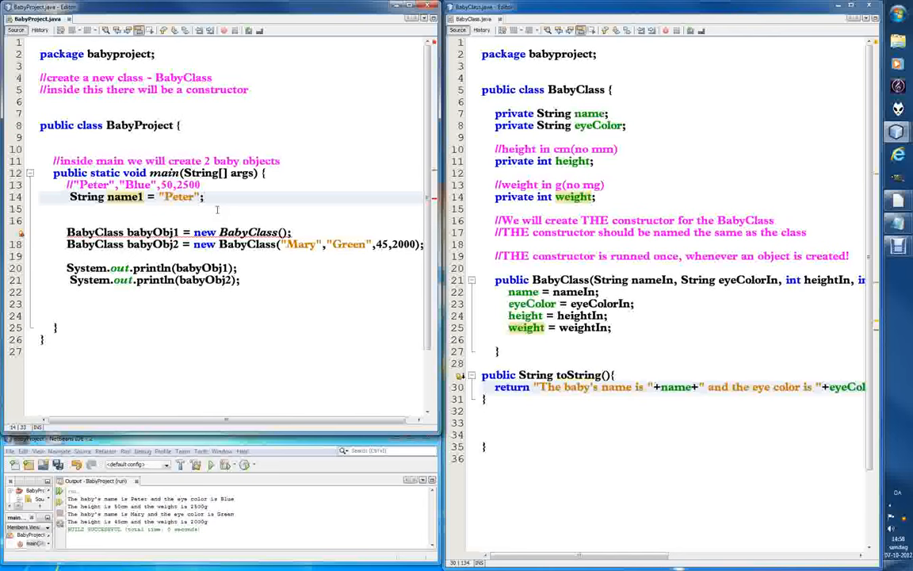
{"action": "type", "text": "String name2 = \"Mary\";"}
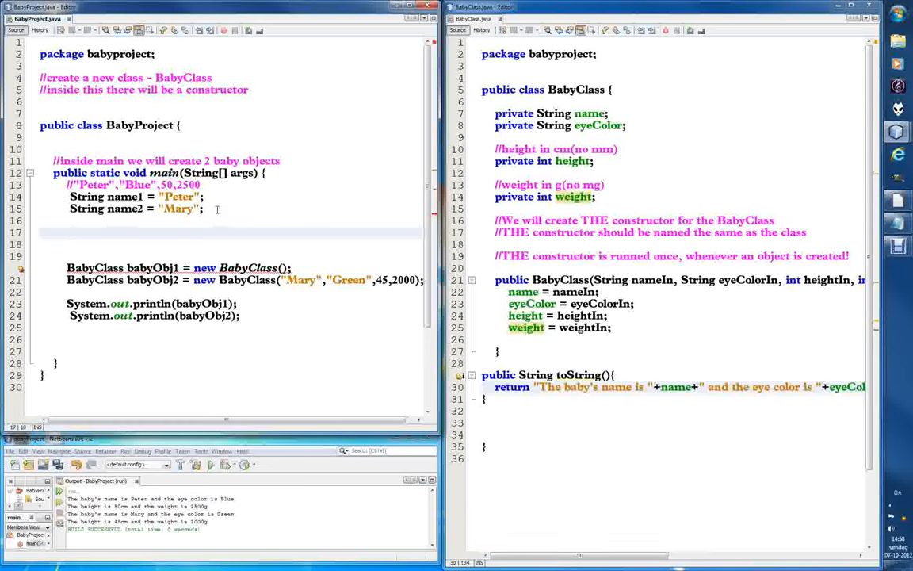
Cut "Blue",50,2500 from the comment back into babyObj1's BabyClass() parentheses
{"action": "left_click", "coordinate": [71, 232]}
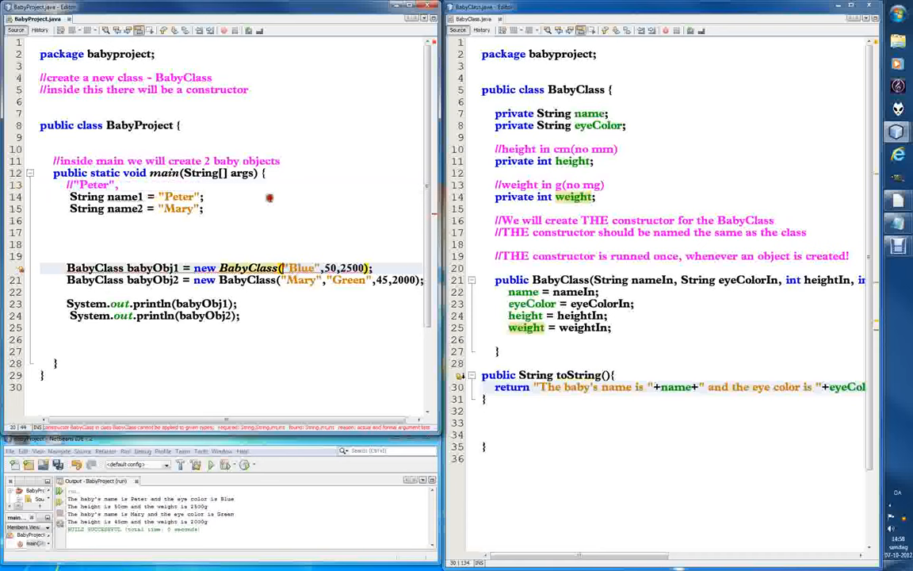
{"action": "mouse_move", "coordinate": [281, 208]}
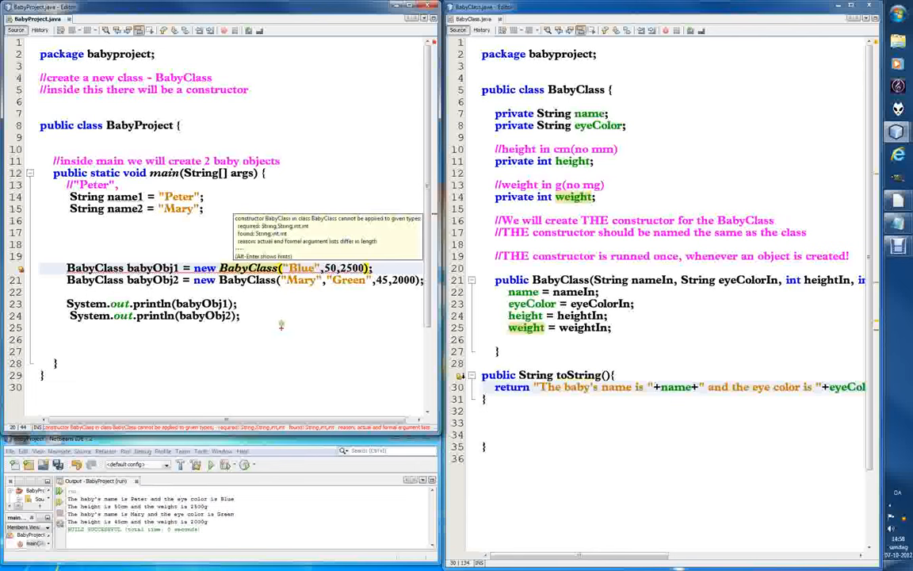
{"action": "mouse_move", "coordinate": [302, 288]}
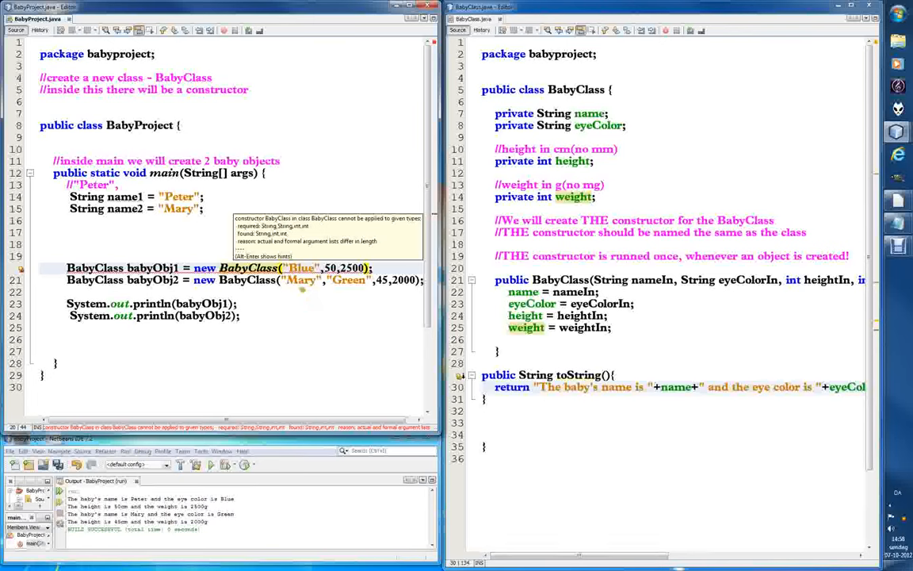
{"action": "left_click_drag", "start_coordinate": [304, 288], "coordinate": [520, 348]}
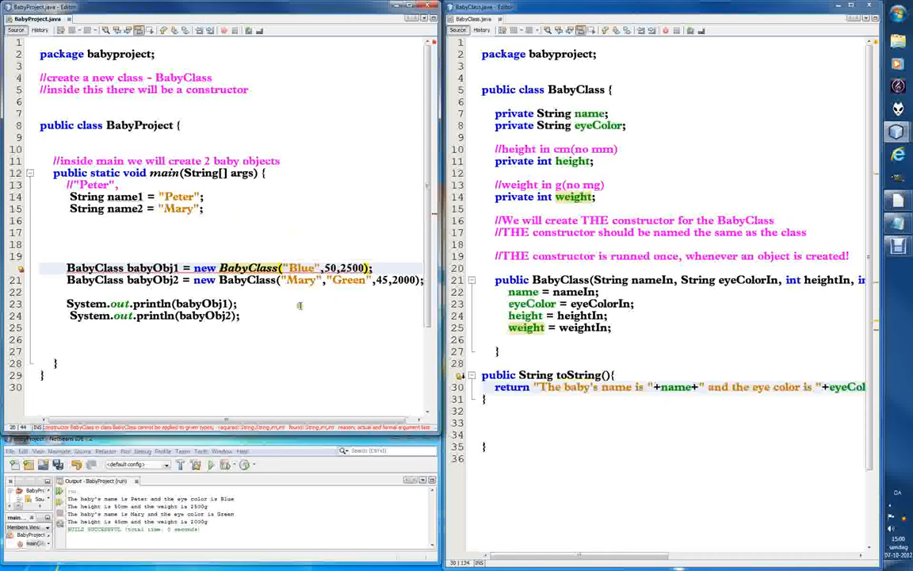
{"action": "mouse_move", "coordinate": [317, 307]}
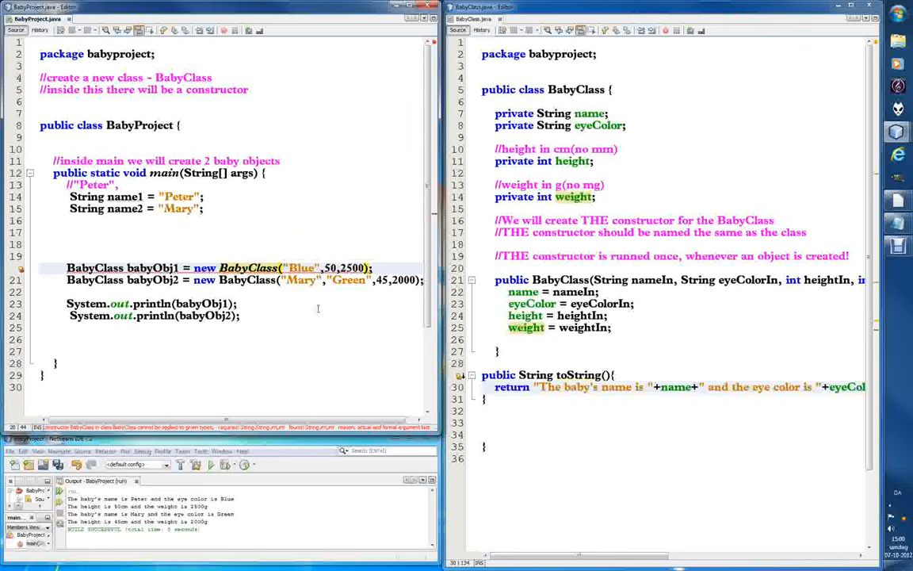
Pass name1 and name2 to the two BabyClass calls instead of literal names, then scroll to the constructor and toString
{"action": "type", "text": "n"}
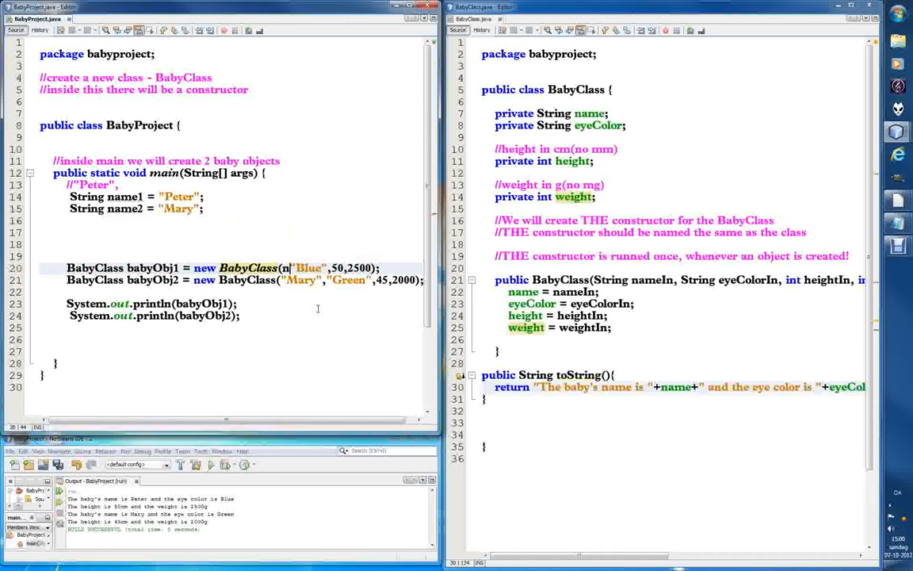
{"action": "type", "text": "ame1,"}
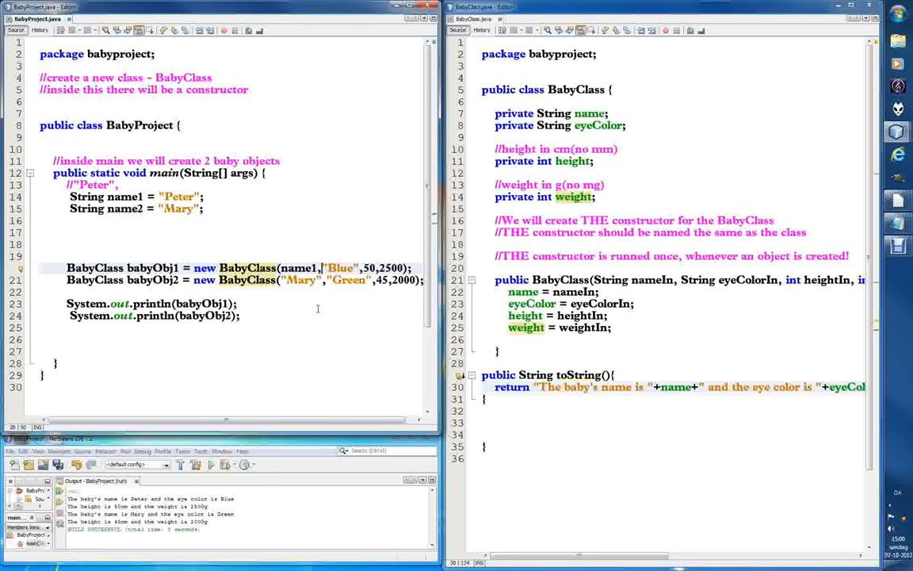
{"action": "double_click", "coordinate": [299, 279]}
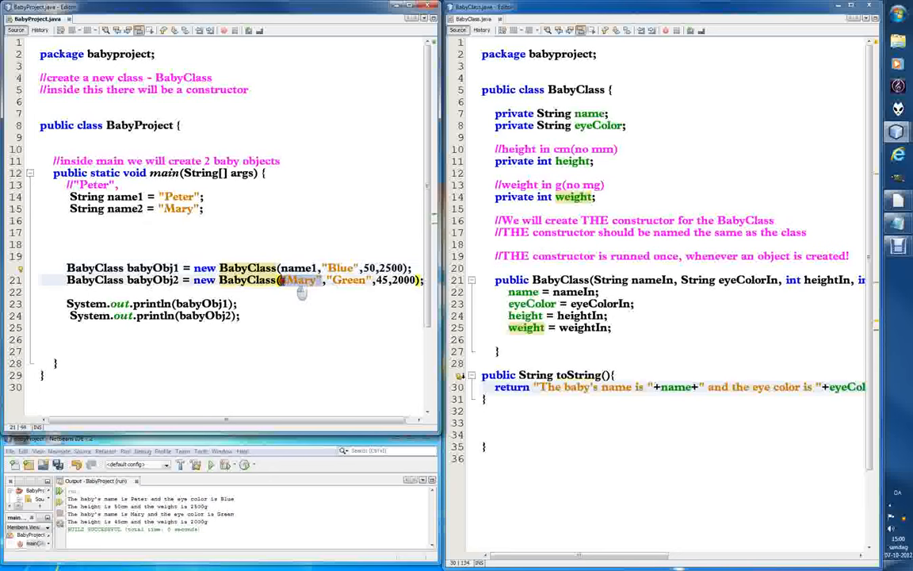
{"action": "key", "text": "Delete"}
{"action": "type", "text": "name2"}
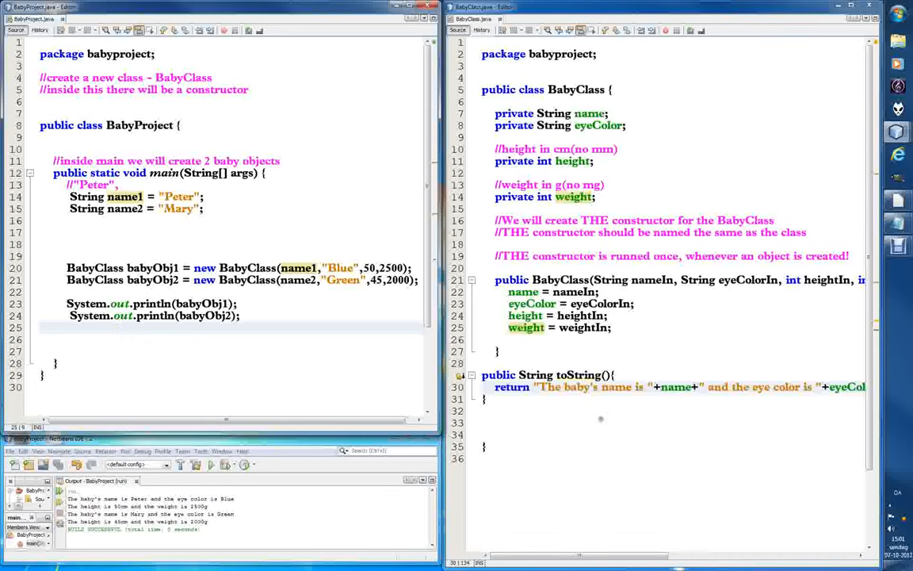
{"action": "mouse_move", "coordinate": [644, 416]}
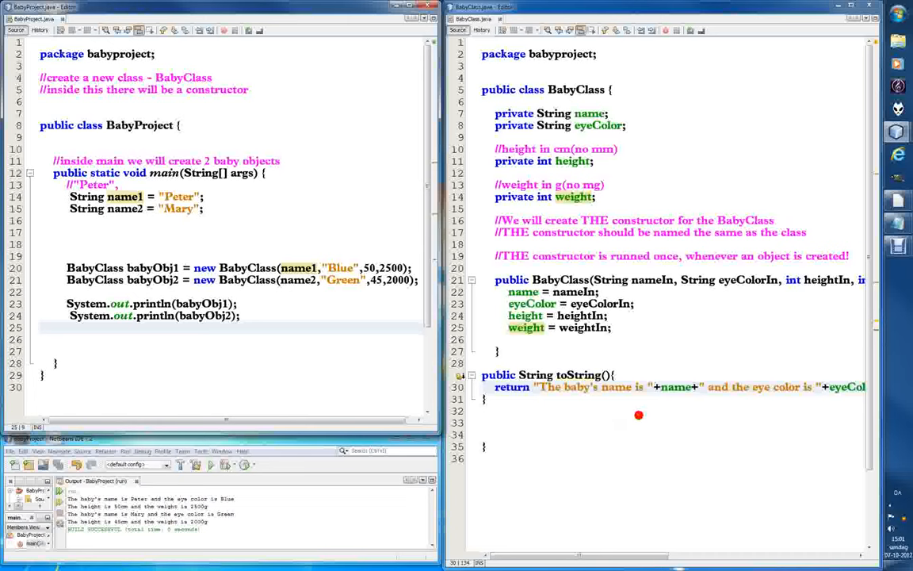
{"action": "mouse_move", "coordinate": [649, 414]}
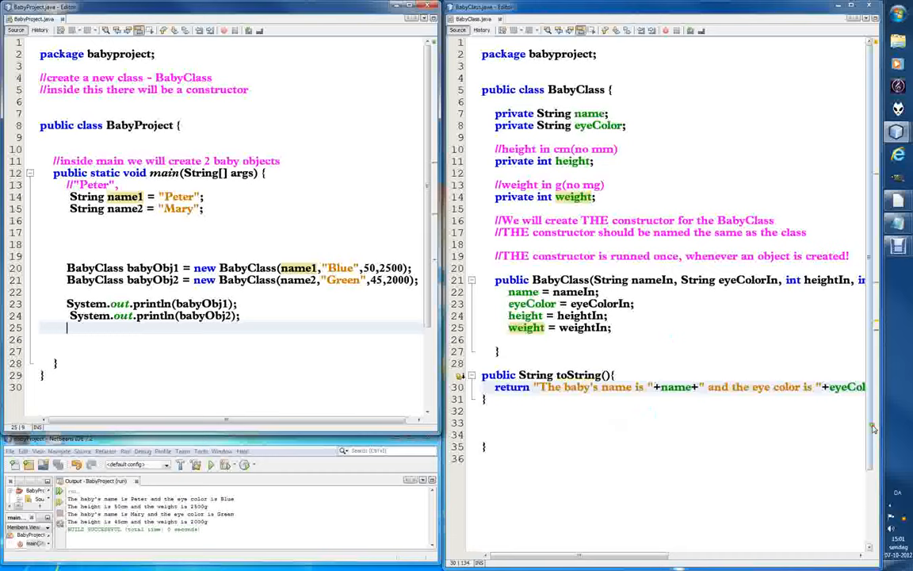
{"action": "scroll", "scroll_direction": "down", "scroll_amount": 3}
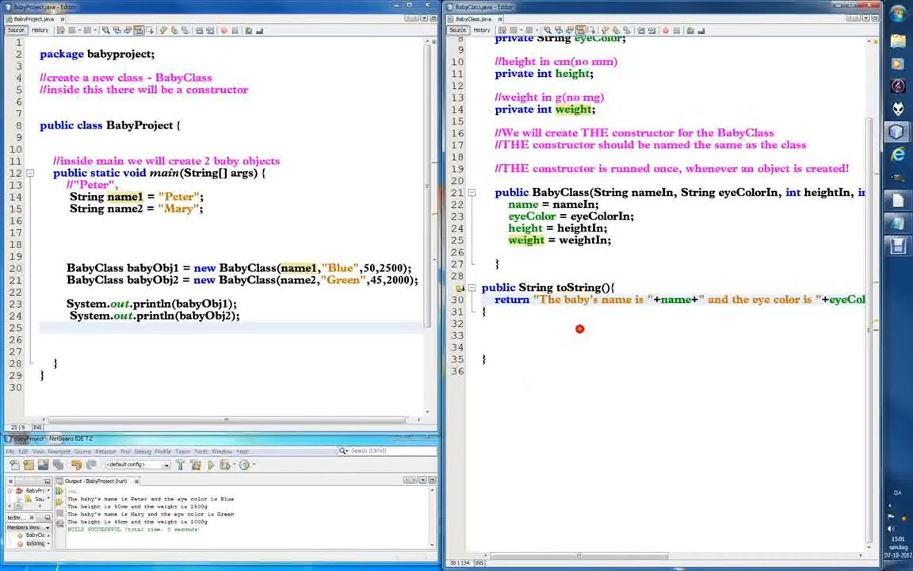
{"action": "mouse_move", "coordinate": [567, 323]}
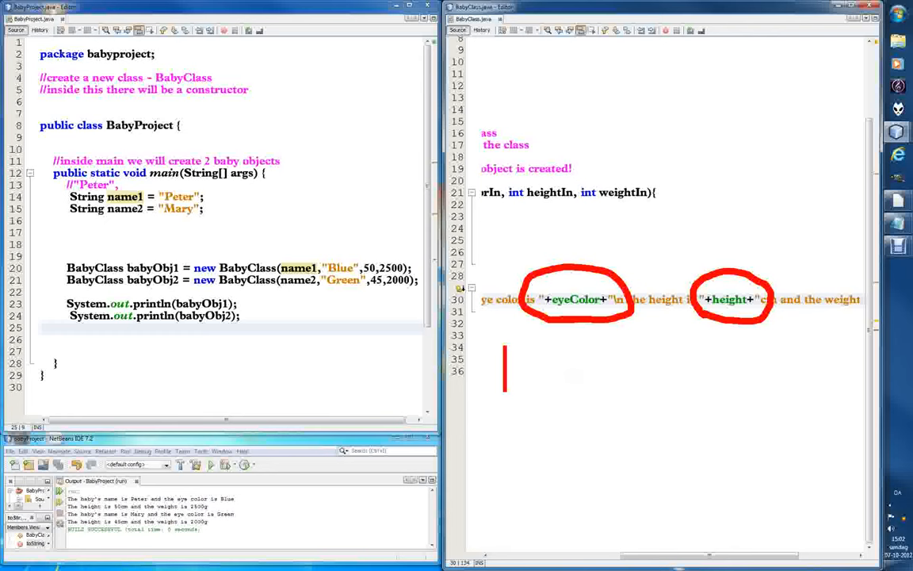
Write the red note: the int height is being cast or formatted / converted to string
{"action": "type", "text": "the int"}
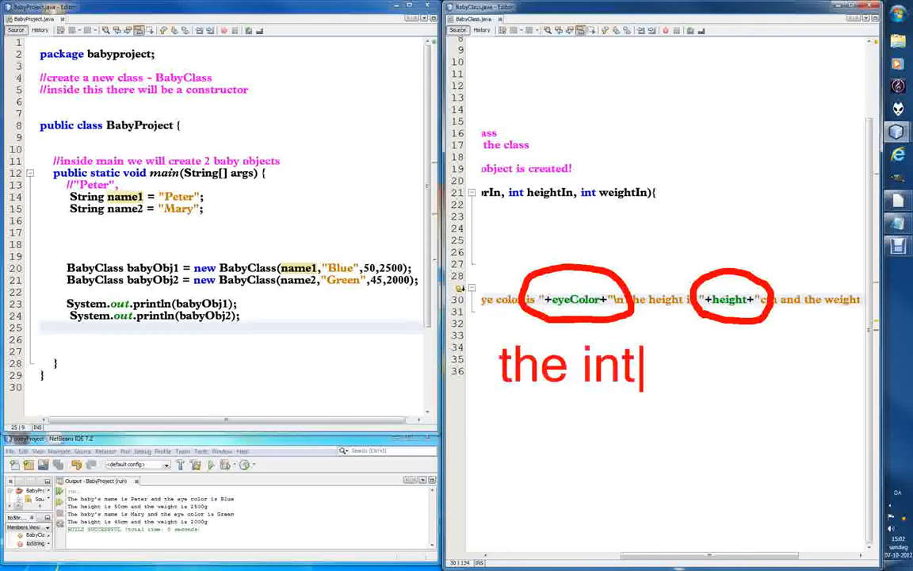
{"action": "type", "text": "height"}
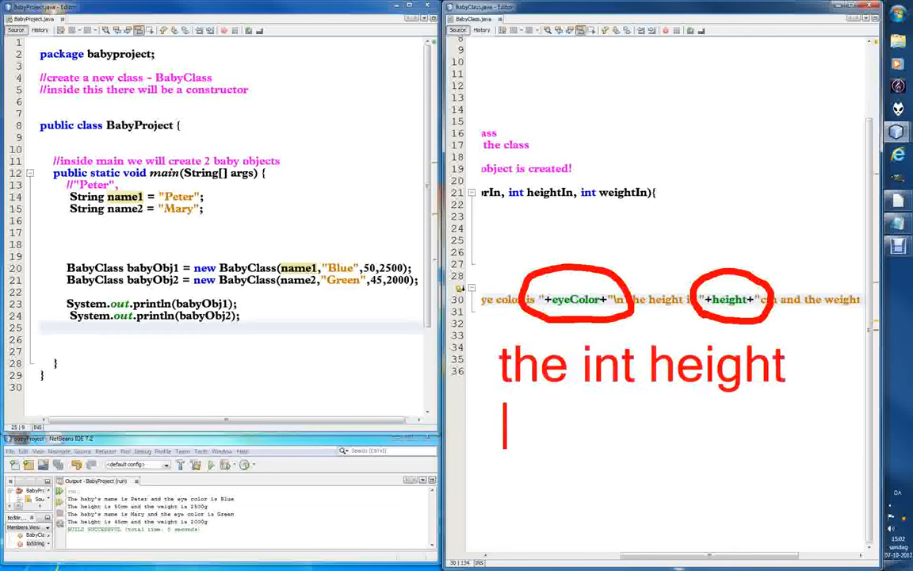
{"action": "type", "text": "is being"}
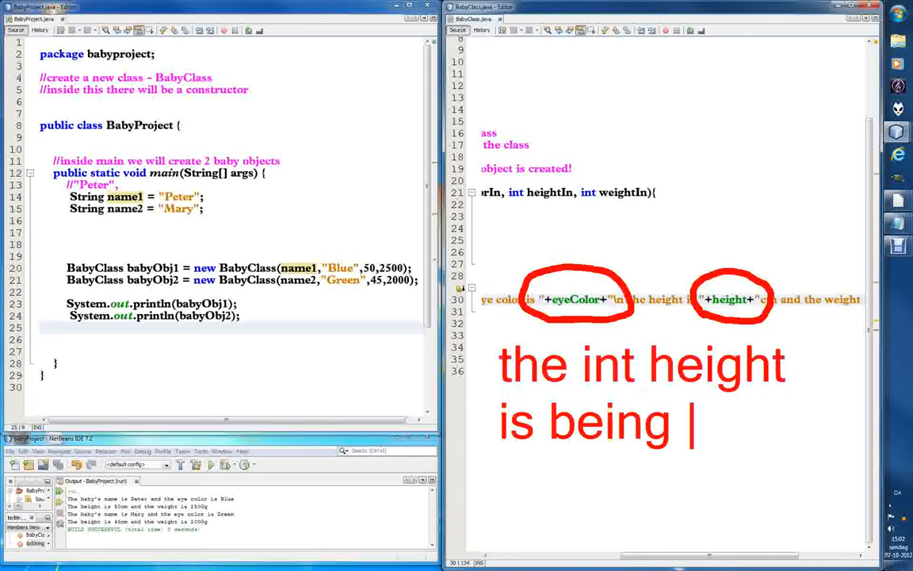
{"action": "type", "text": "c"}
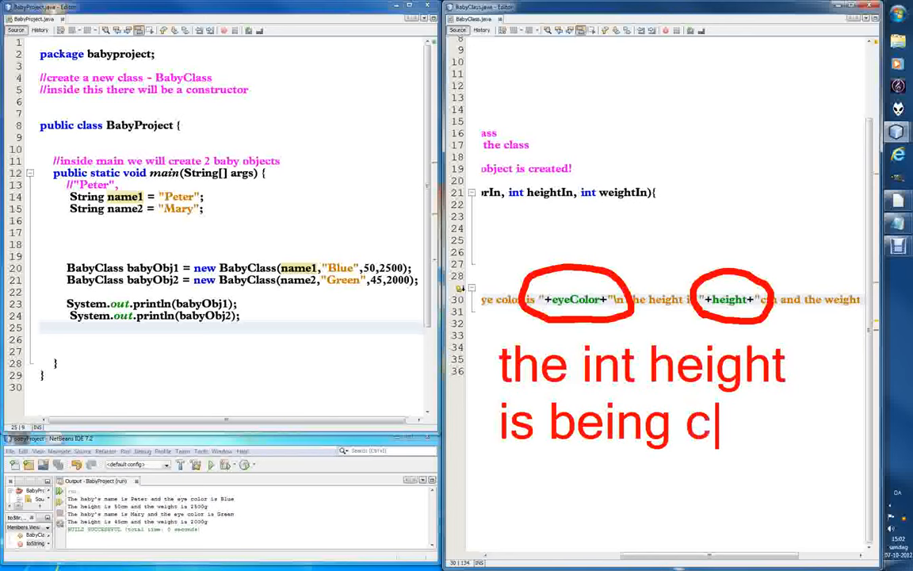
{"action": "type", "text": "ast or"}
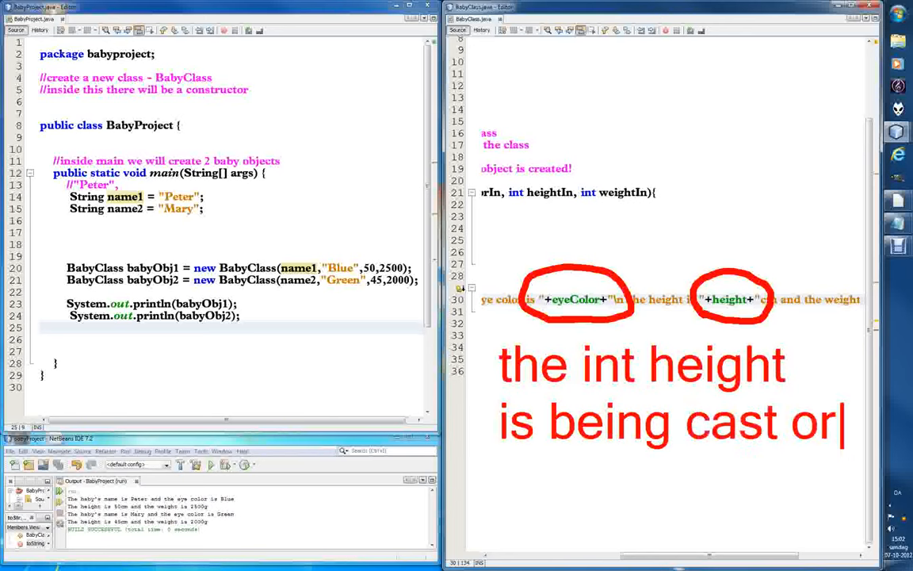
{"action": "key", "text": "BackSpace"}
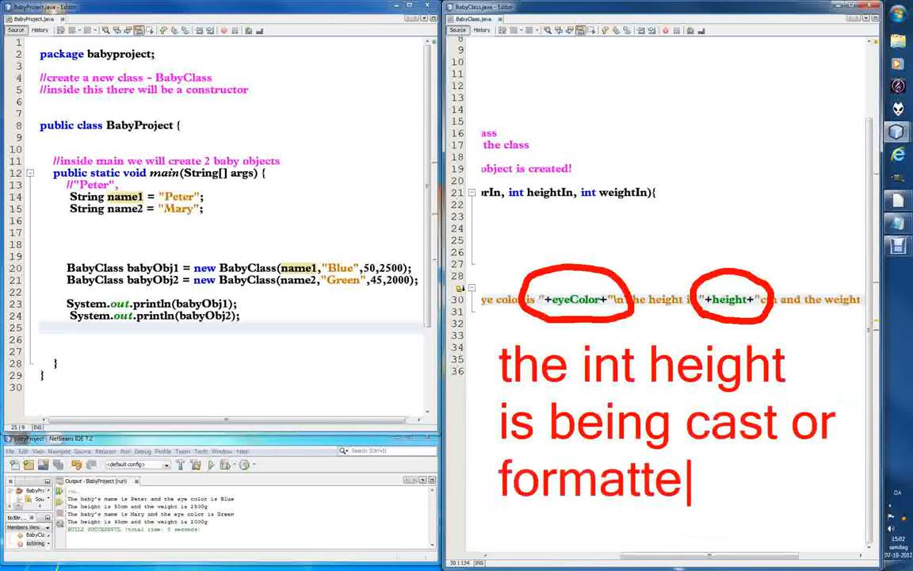
{"action": "type", "text": "d or"}
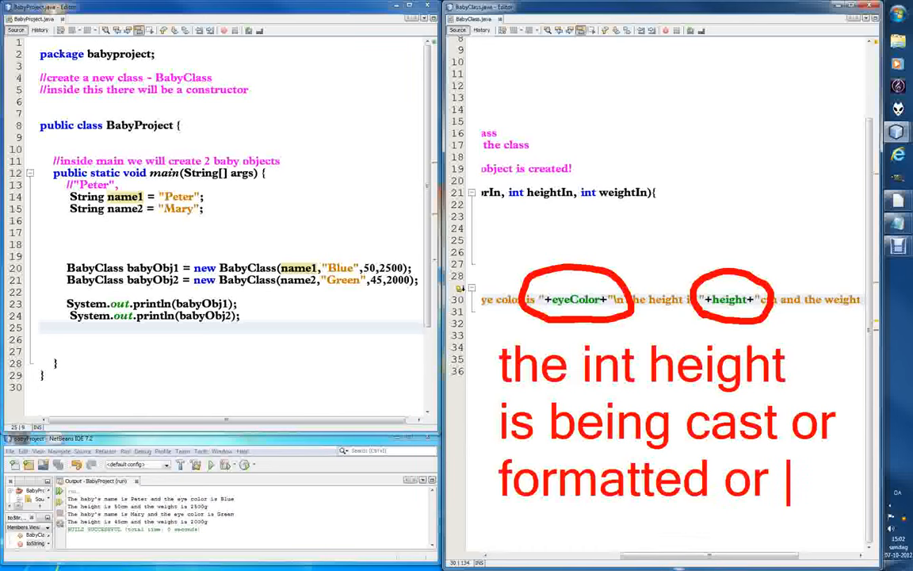
{"action": "type", "text": "converted to string"}
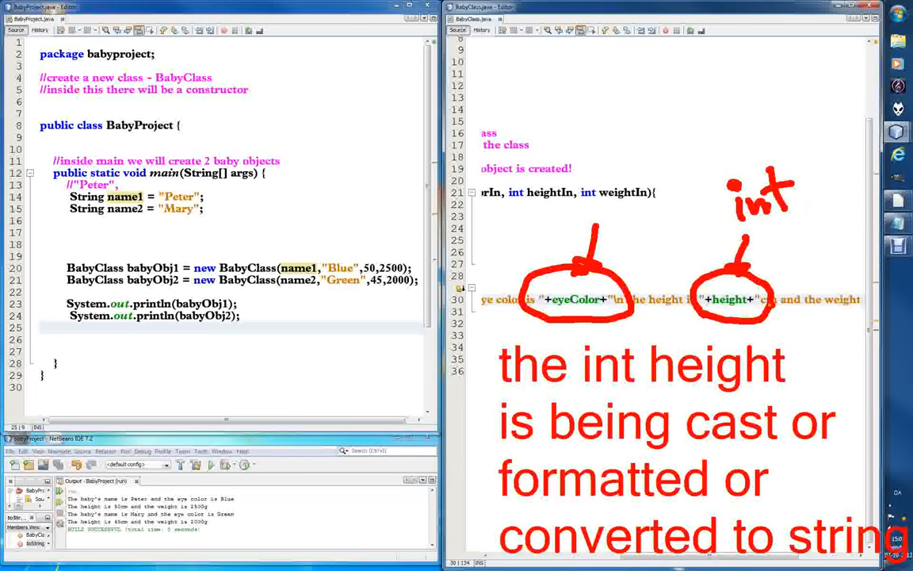
Scribble over the 'or' words in the note and mark a c by the height circle
{"action": "left_click_drag", "start_coordinate": [801, 285], "coordinate": [795, 325]}
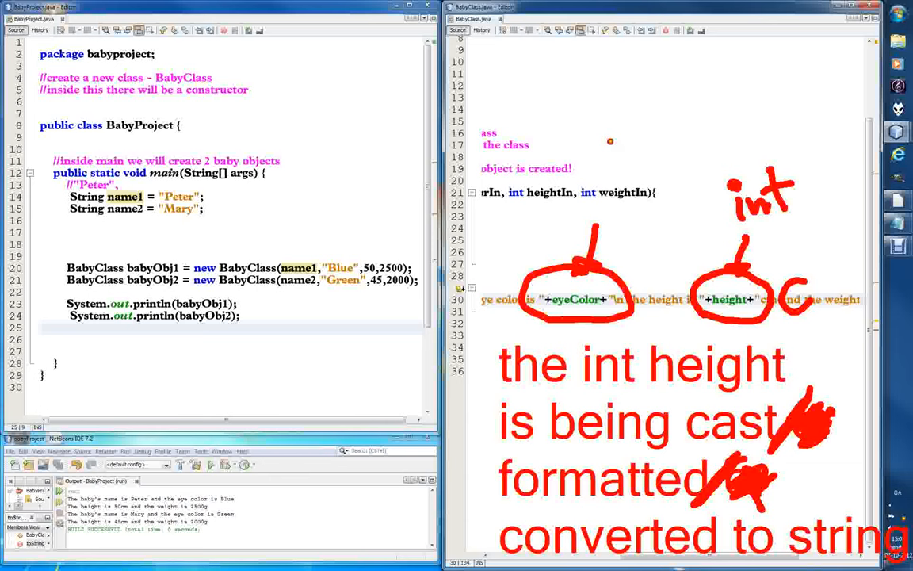
{"action": "left_click", "coordinate": [488, 70]}
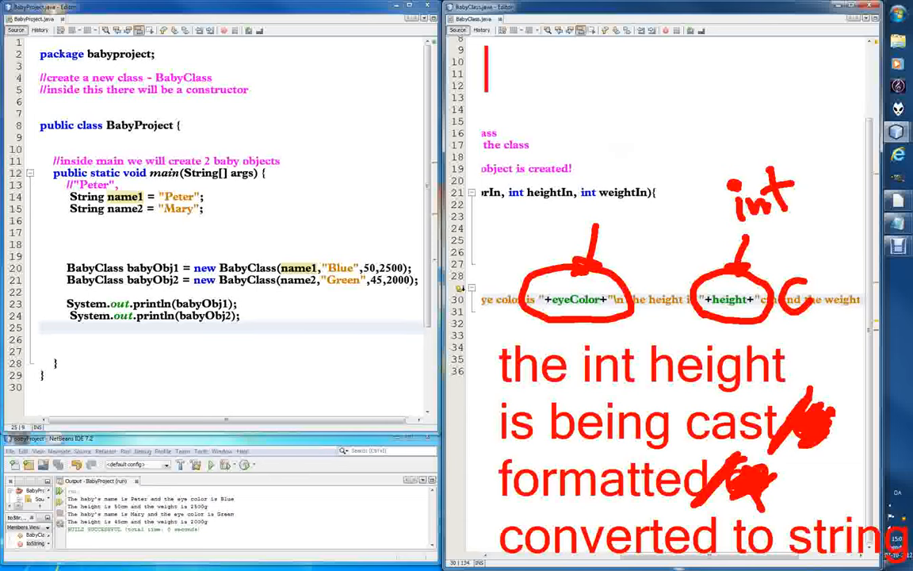
Type the top red note "concatenation = gluin g"
{"action": "type", "text": "c"}
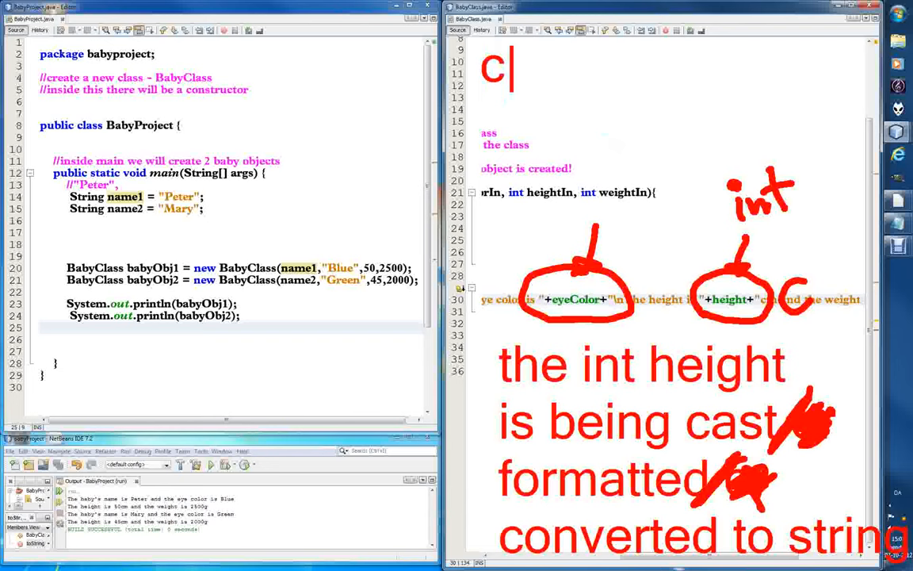
{"action": "type", "text": "oncatenation ="}
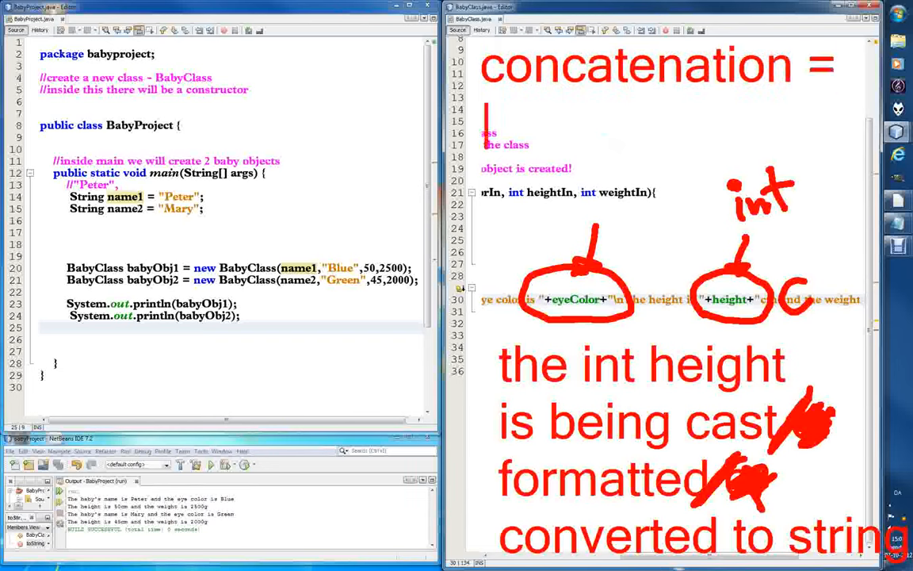
{"action": "type", "text": "gluin g"}
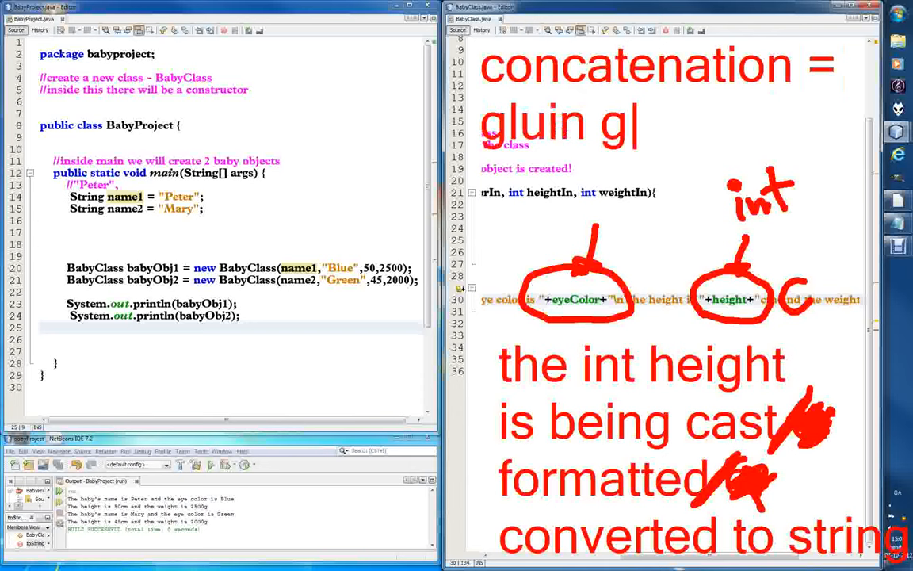